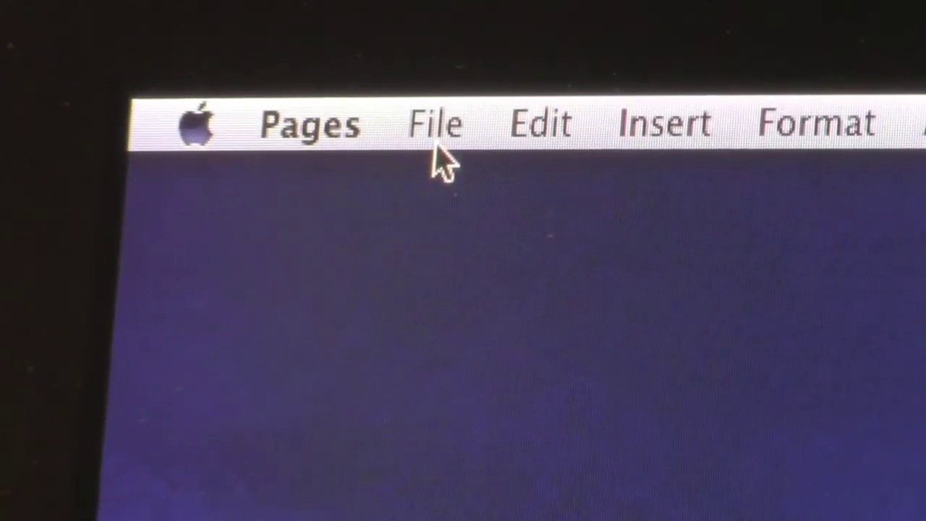
- Open the File menu to reveal the Export To formats list
click(438, 123)
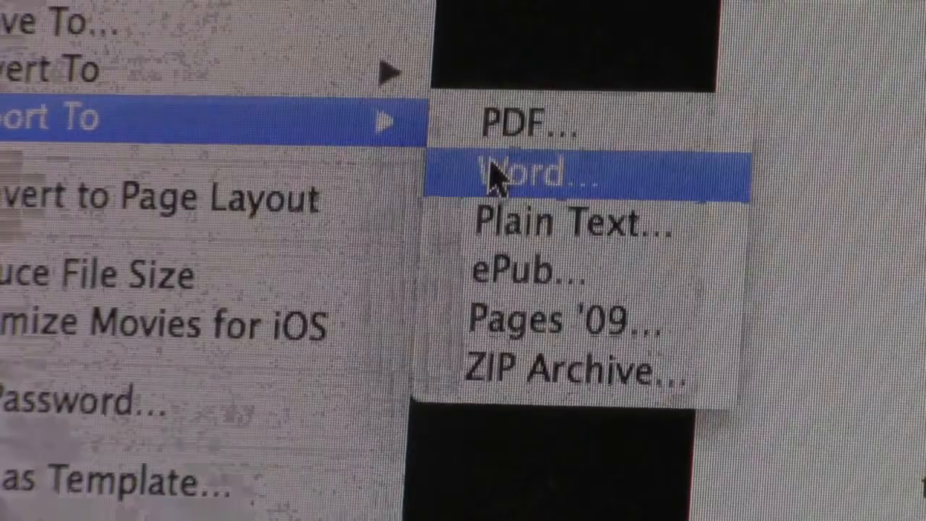
- Choose Word export and keep the .docx format
click(539, 170)
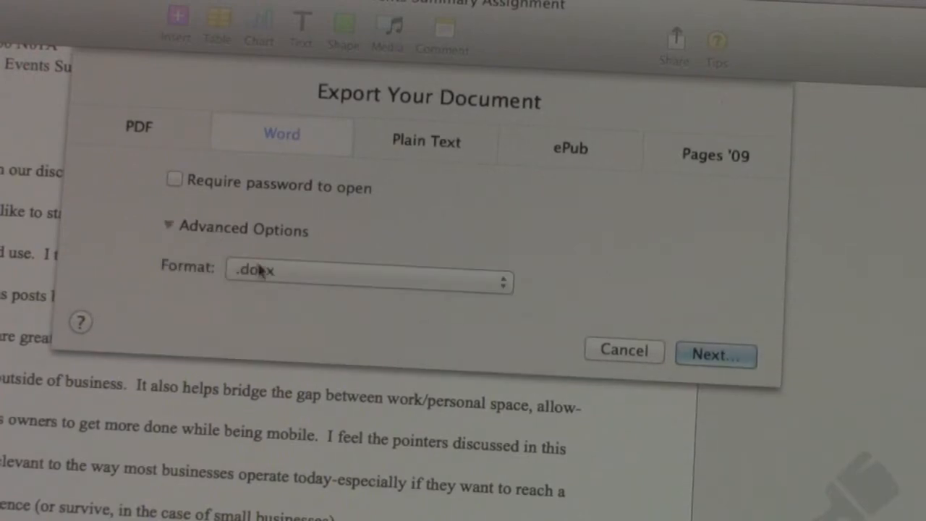
mouse_move(374, 289)
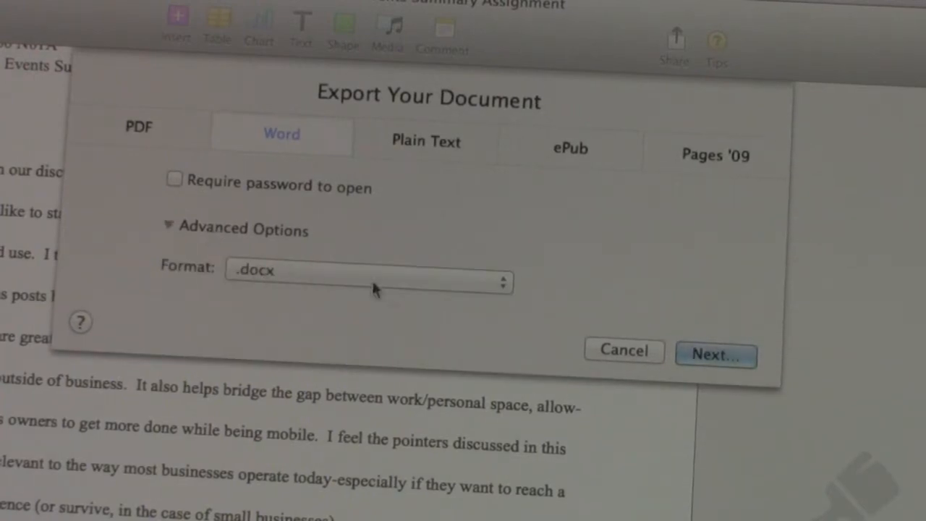
mouse_move(423, 270)
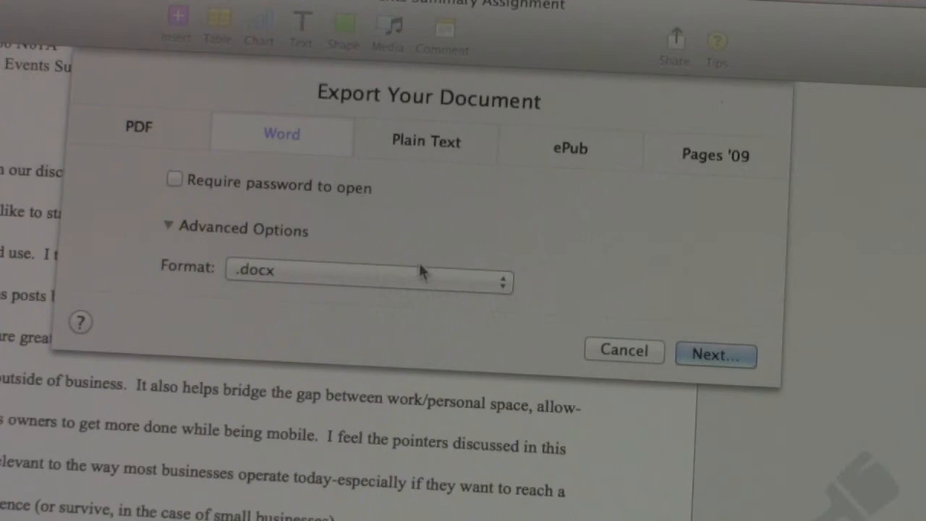
mouse_move(284, 285)
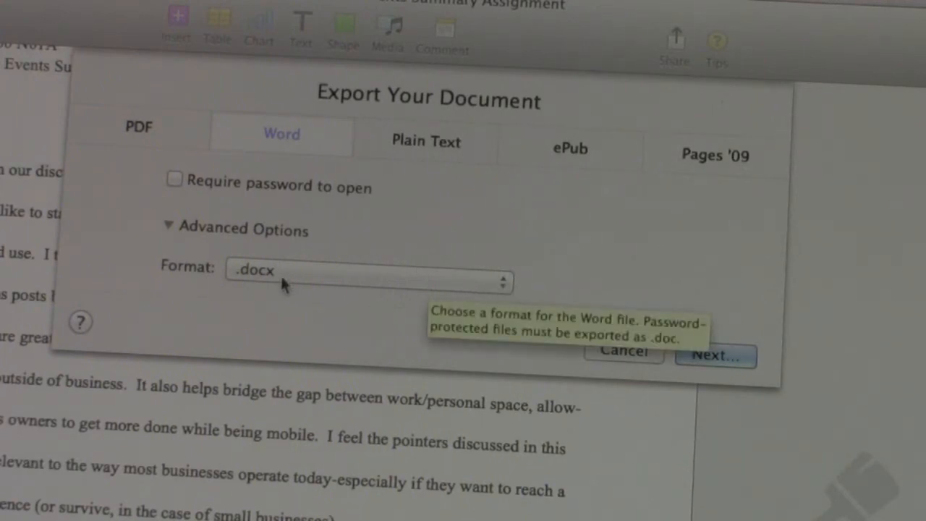
click(365, 281)
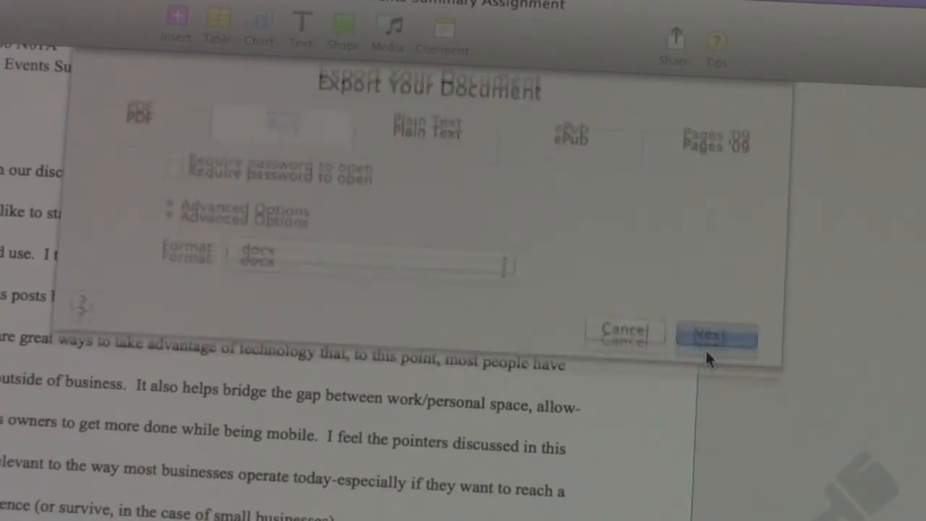
- Continue to the save window for 'Current Events Summary Assignment' on the Desktop
click(711, 335)
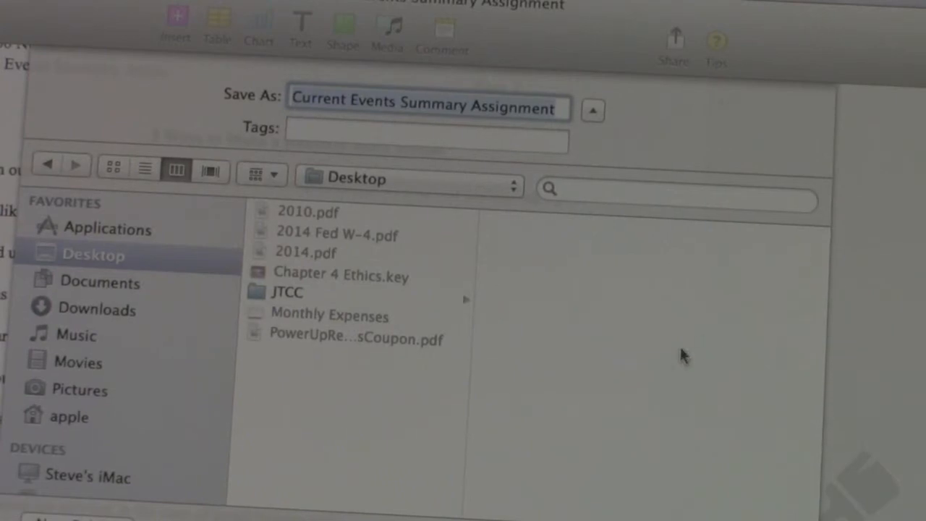
mouse_move(436, 188)
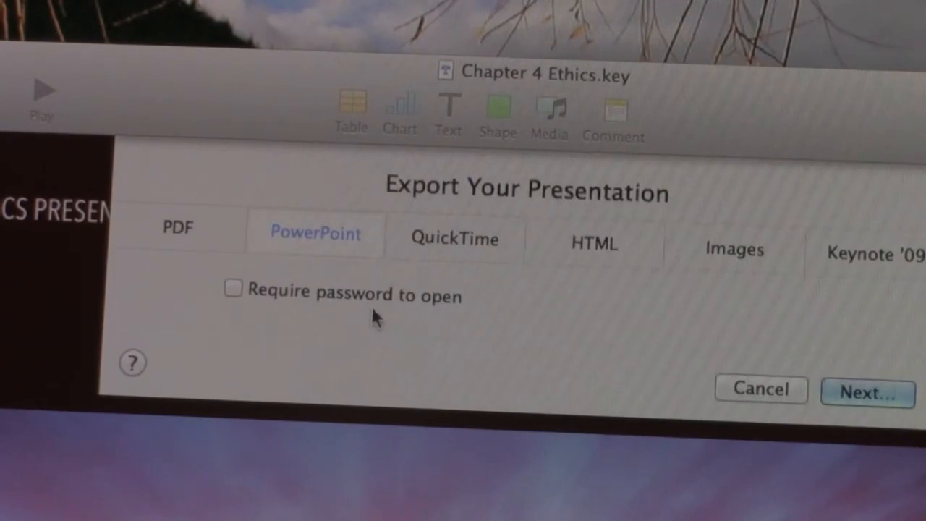
mouse_move(785, 271)
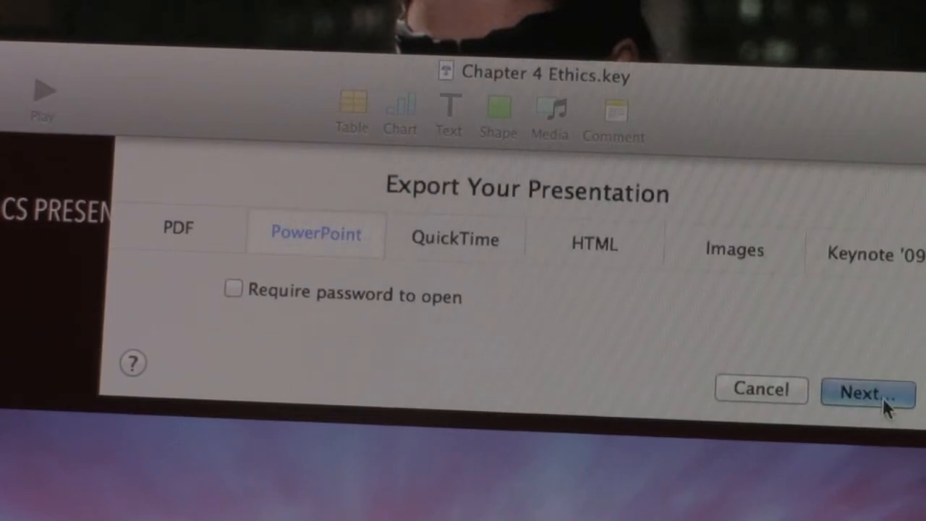
- Proceed with the PowerPoint export of Chapter 4 Ethics to the Desktop
click(866, 390)
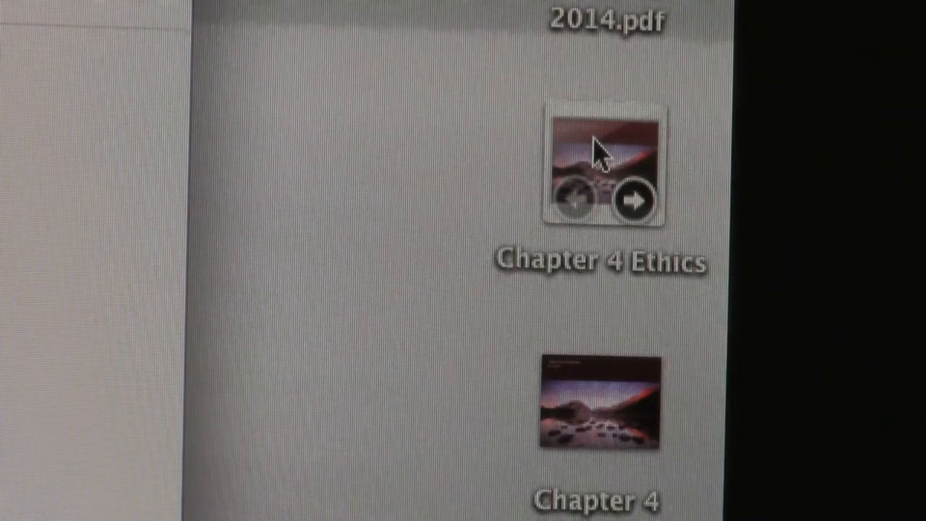
- Open the Chapter 4 Ethics file from the Desktop icon
double_click(599, 160)
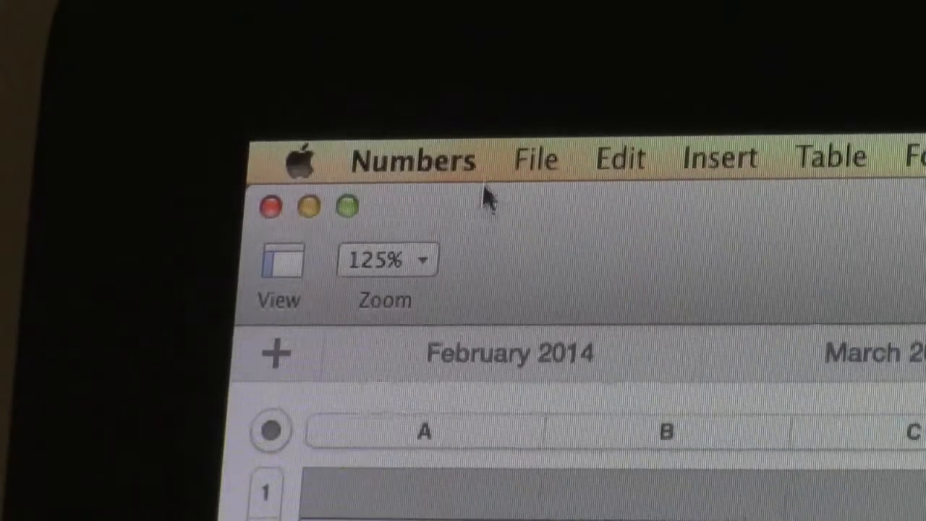
- Choose Excel from the File menu's Export To options
click(544, 157)
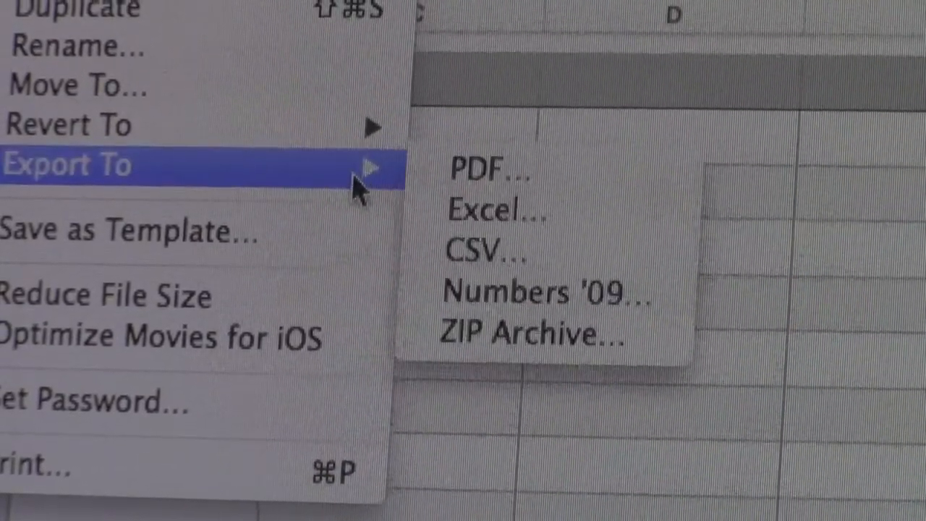
click(492, 211)
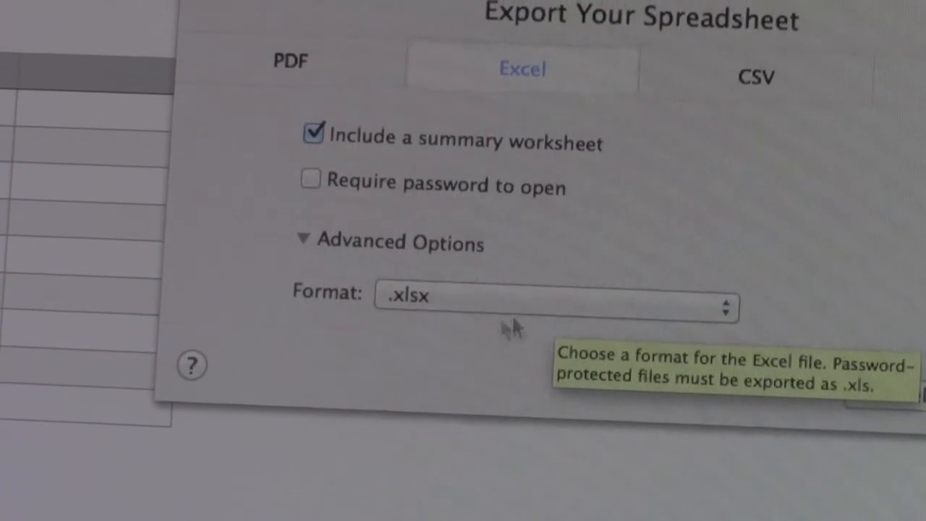
- Keep the .xlsx format and export Monthly Expenses to the Desktop
click(553, 299)
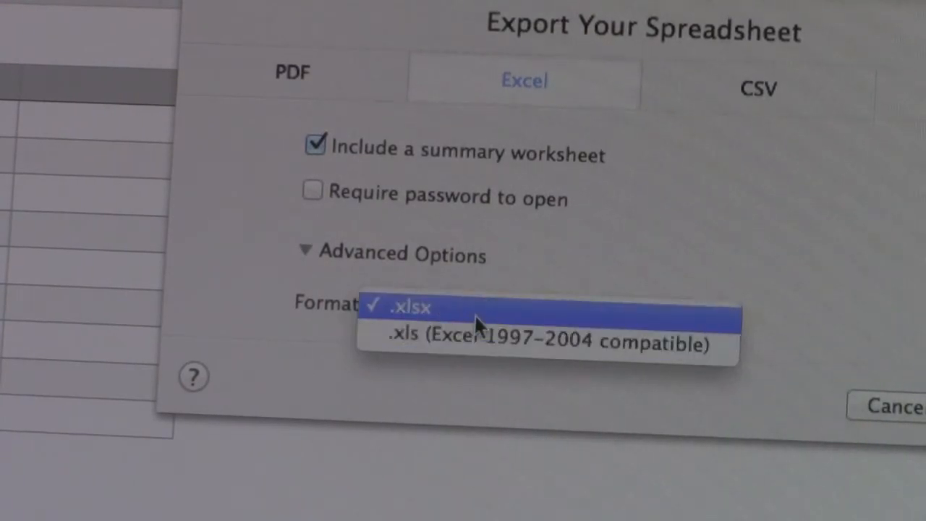
click(413, 310)
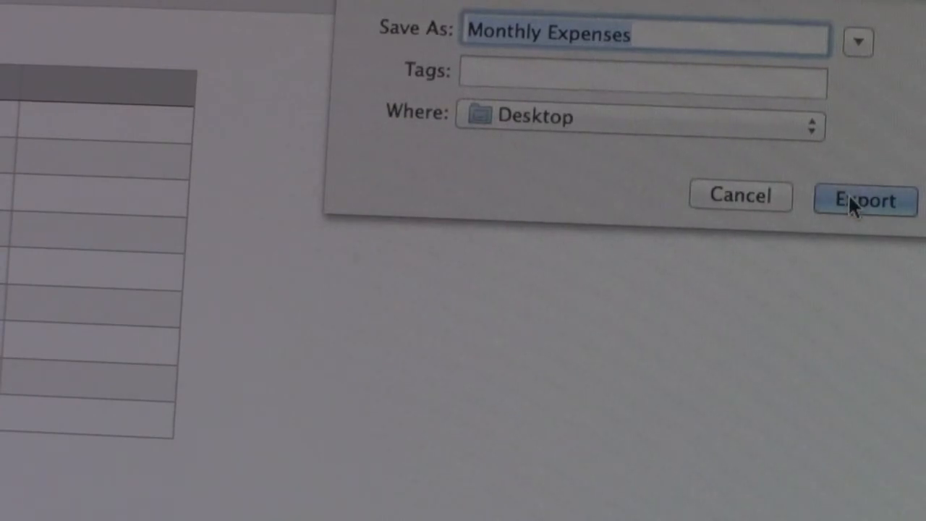
click(855, 199)
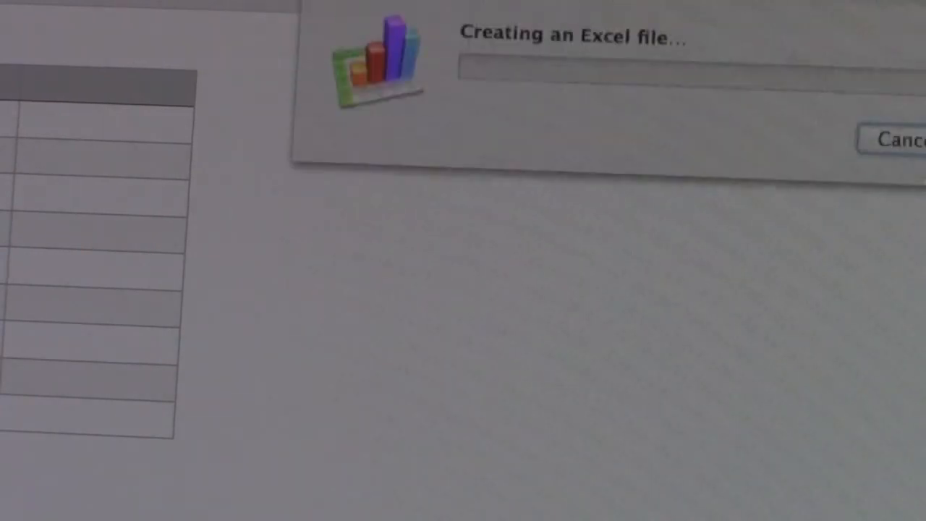